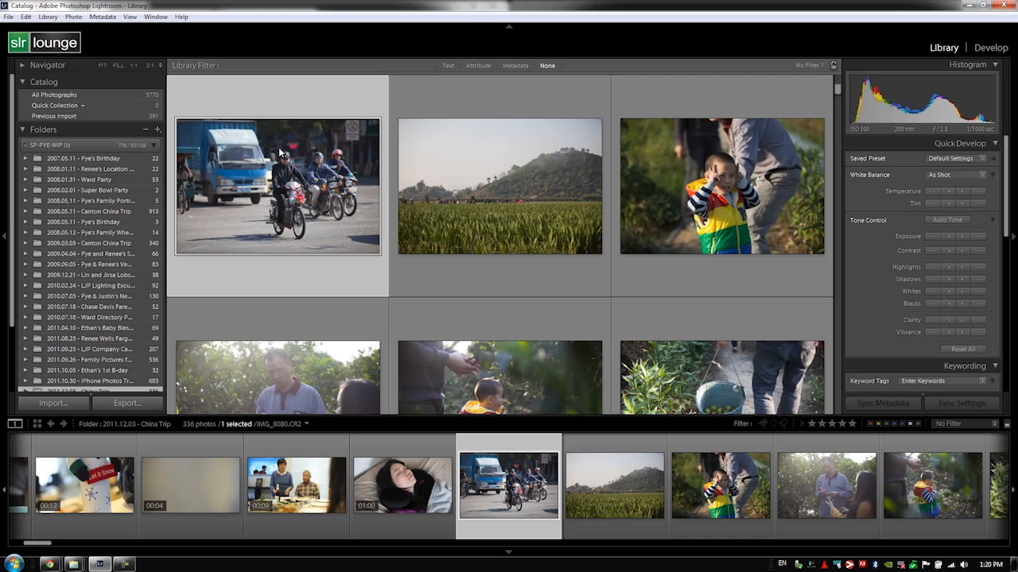
mouse_move(269, 140)
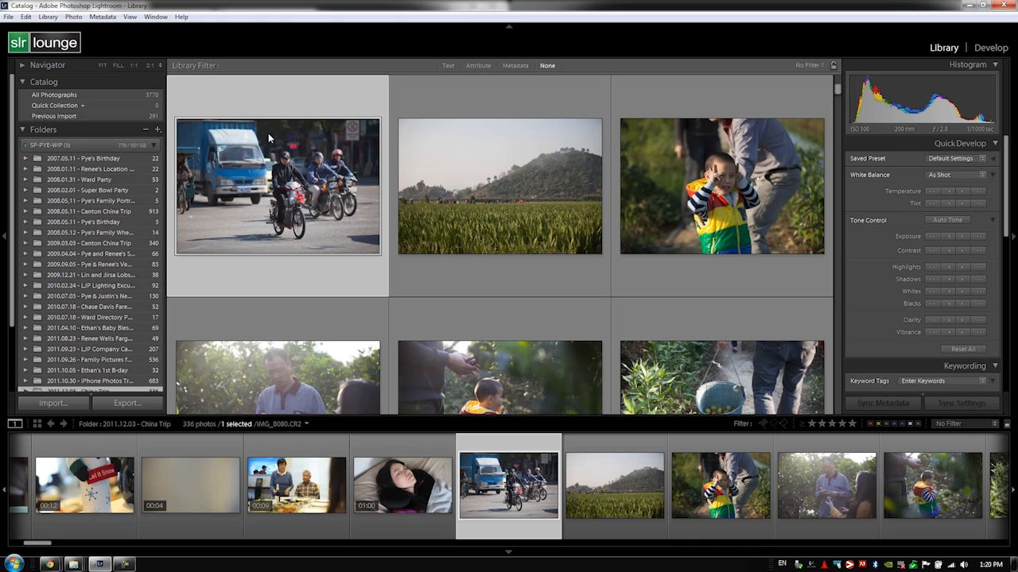
mouse_move(280, 209)
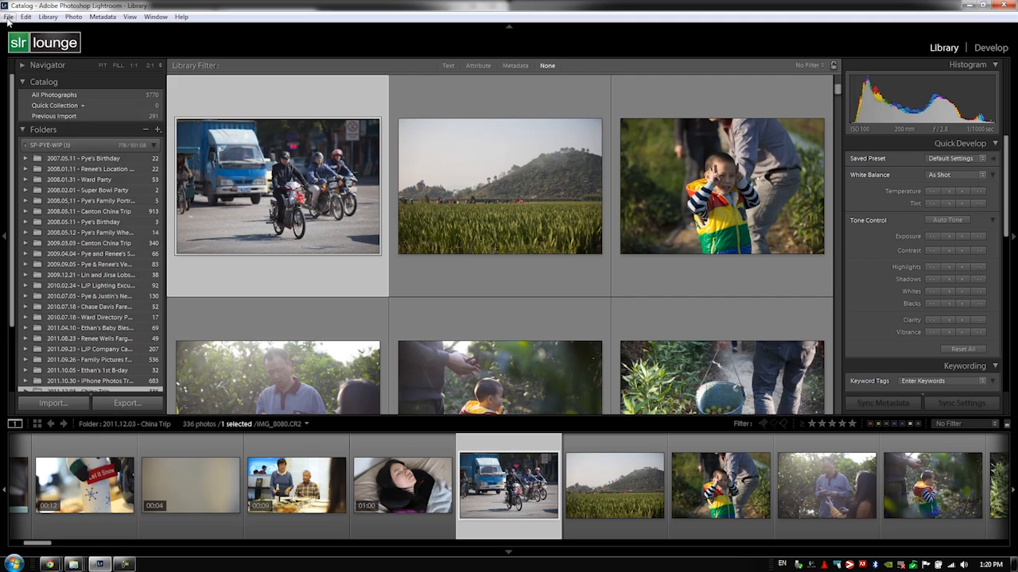
Create a new Lightroom catalog named 'Catalog Example 1' on the Desktop
left_click(8, 16)
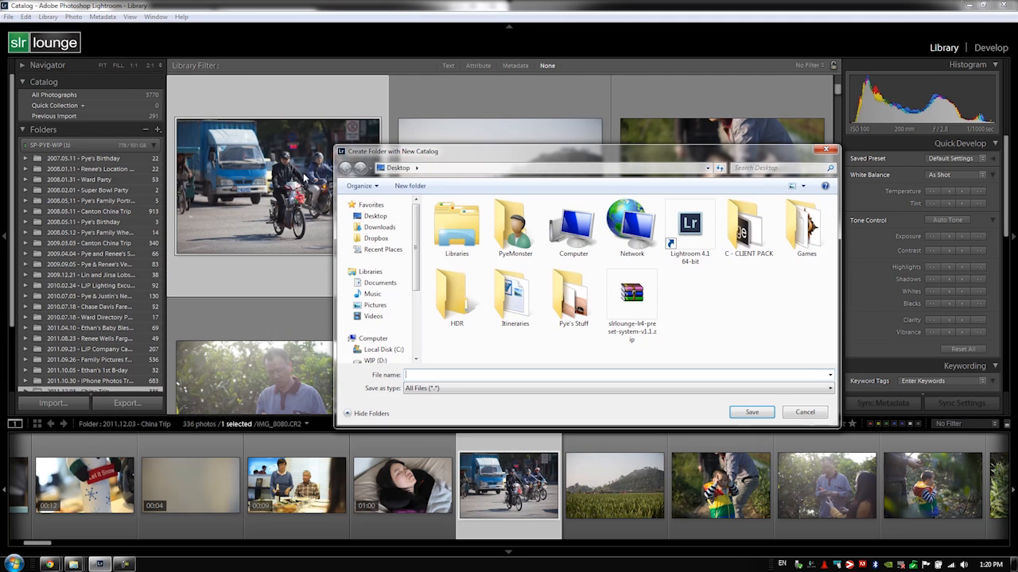
left_click(374, 215)
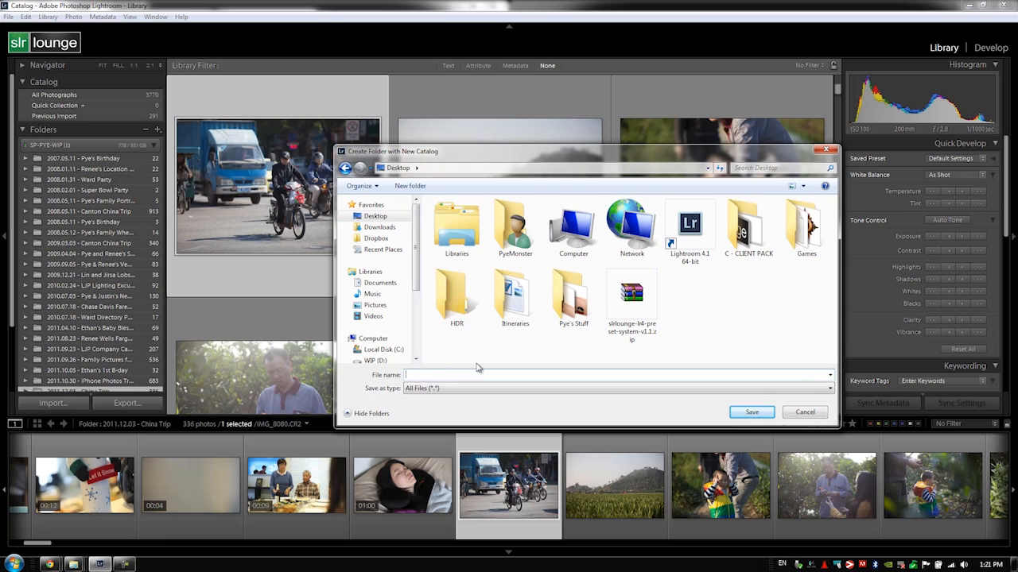
type("Catalog Example 1")
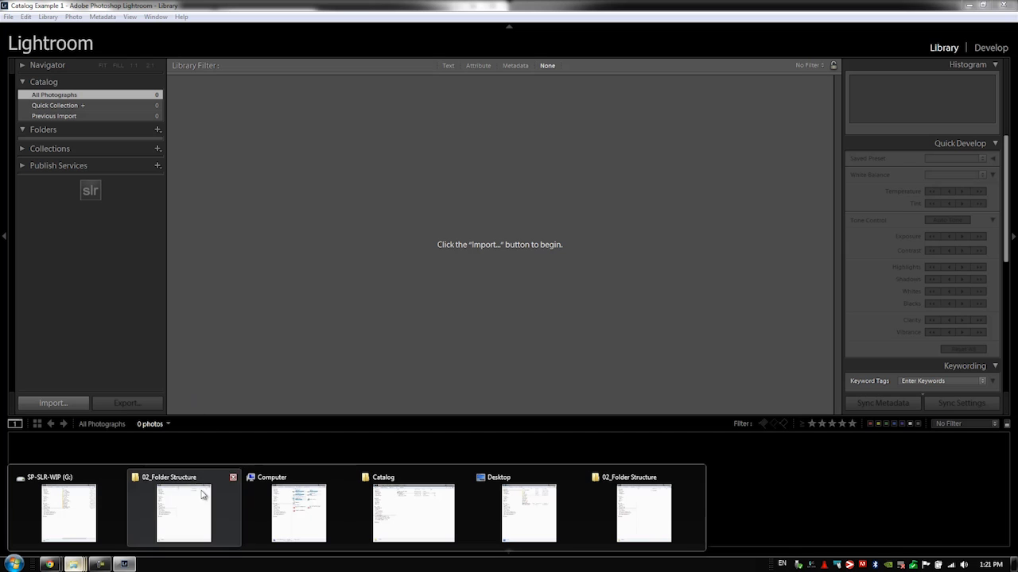
Inspect the Catalog Example 1 folder's files in Explorer, then return to the Desktop listing
left_click(299, 512)
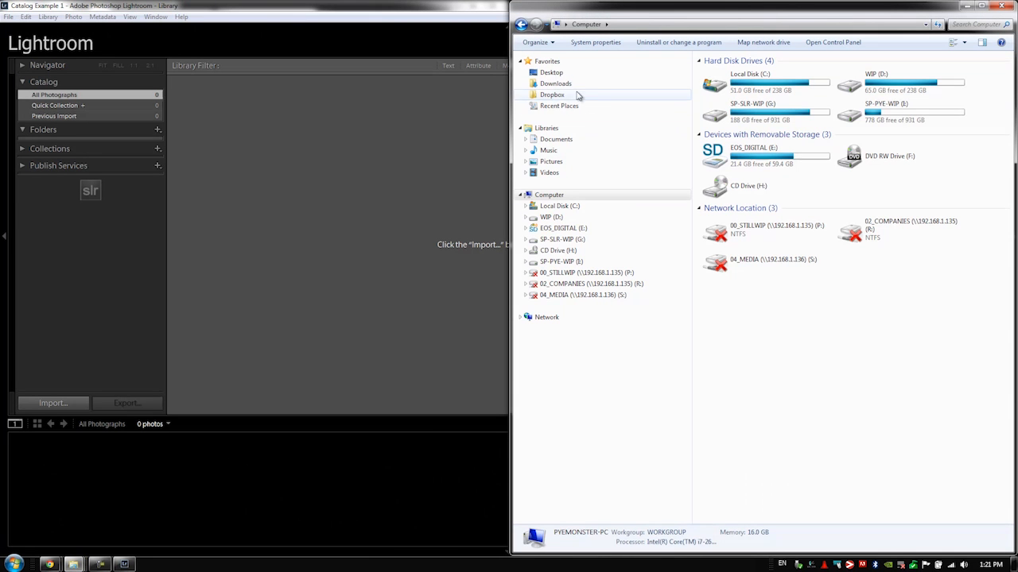
left_click(550, 72)
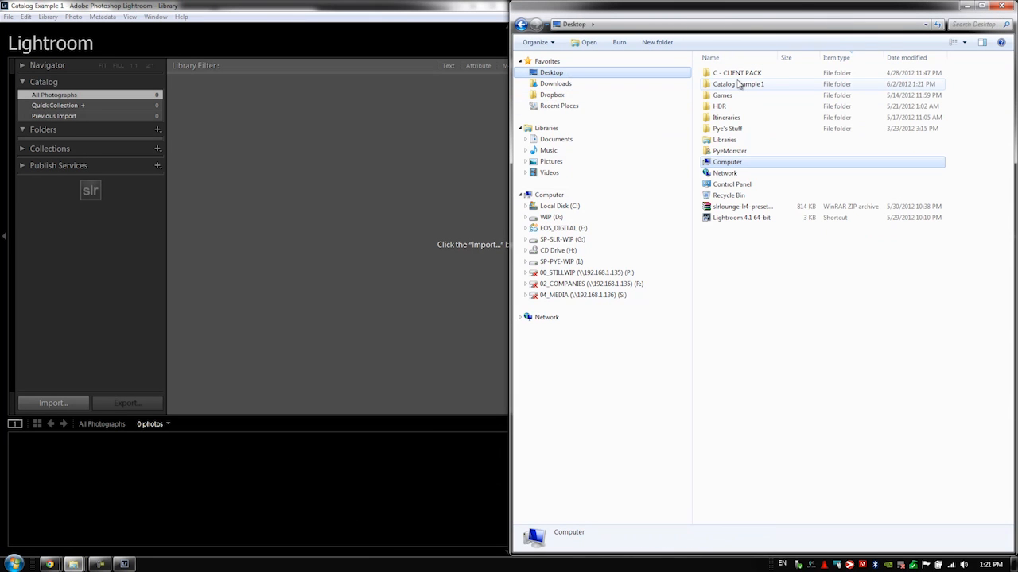
double_click(738, 84)
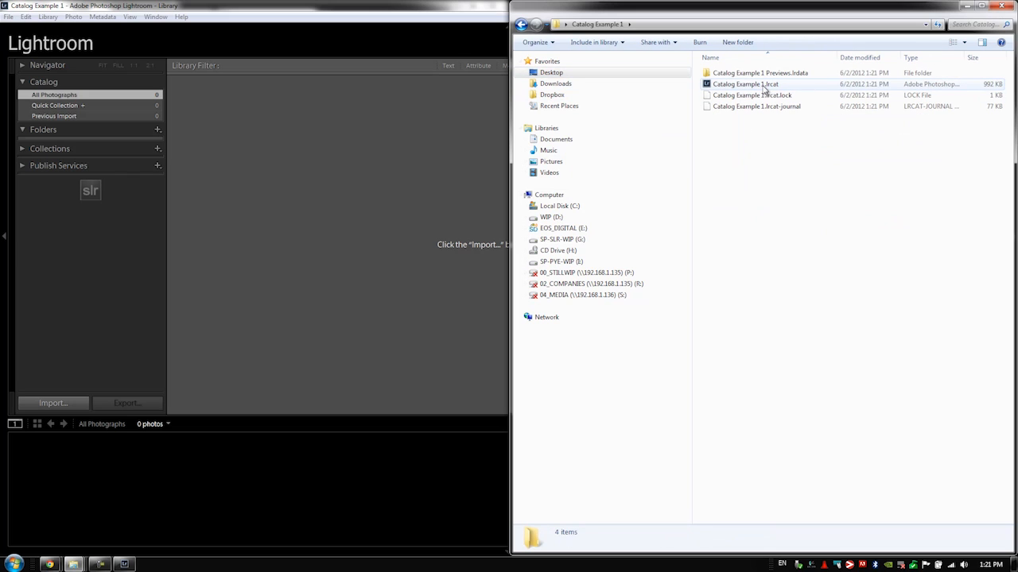
left_click(751, 95)
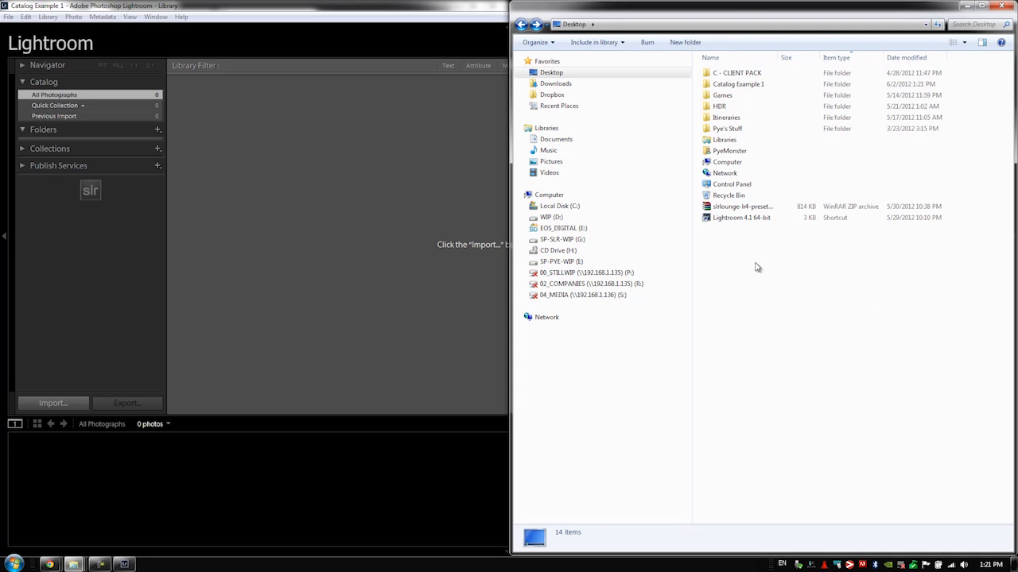
mouse_move(783, 262)
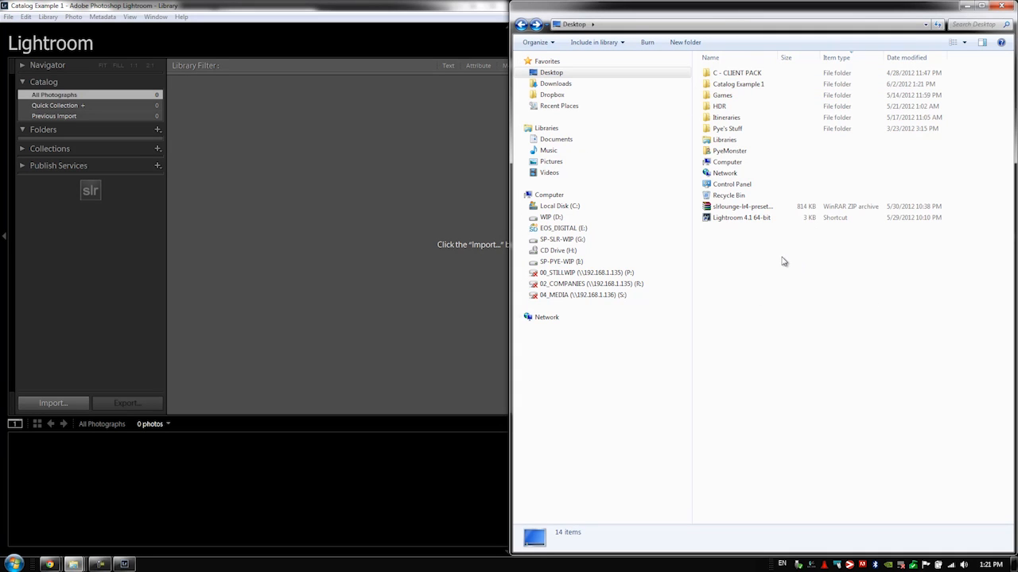
mouse_move(770, 263)
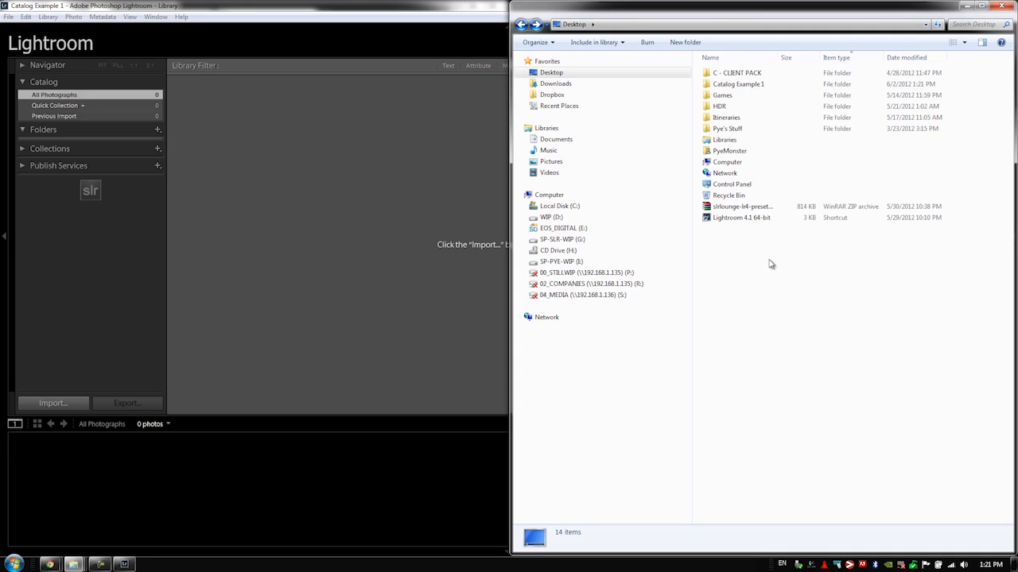
Make a new Desktop folder named 'Catalog Example 2'
right_click(746, 255)
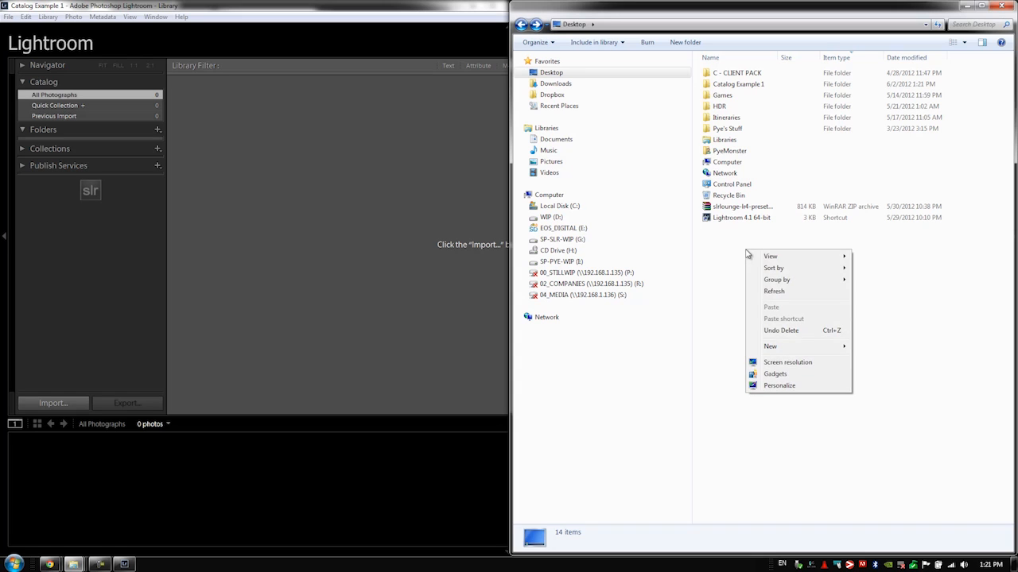
left_click(770, 346)
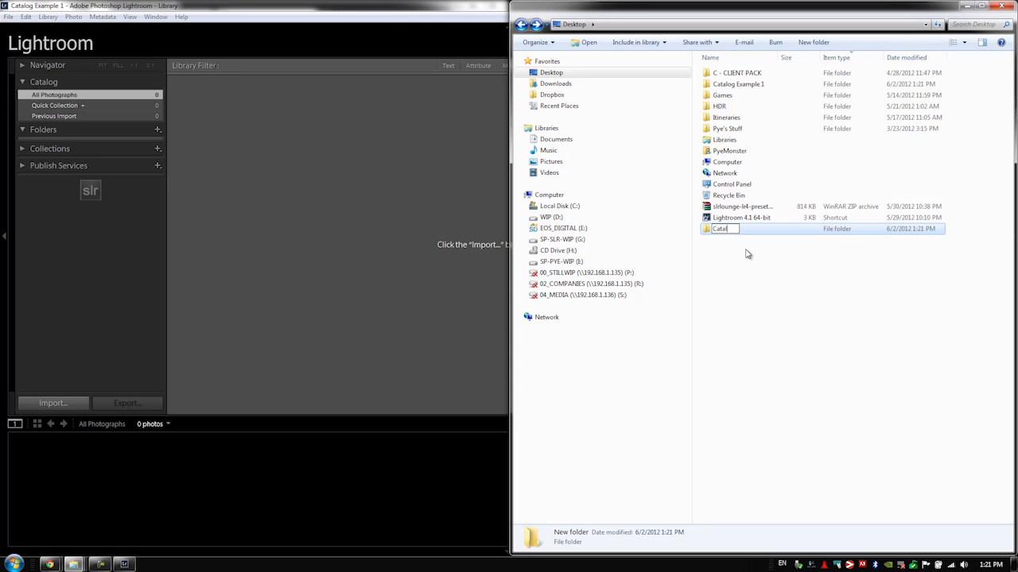
type("Catalog Example 2")
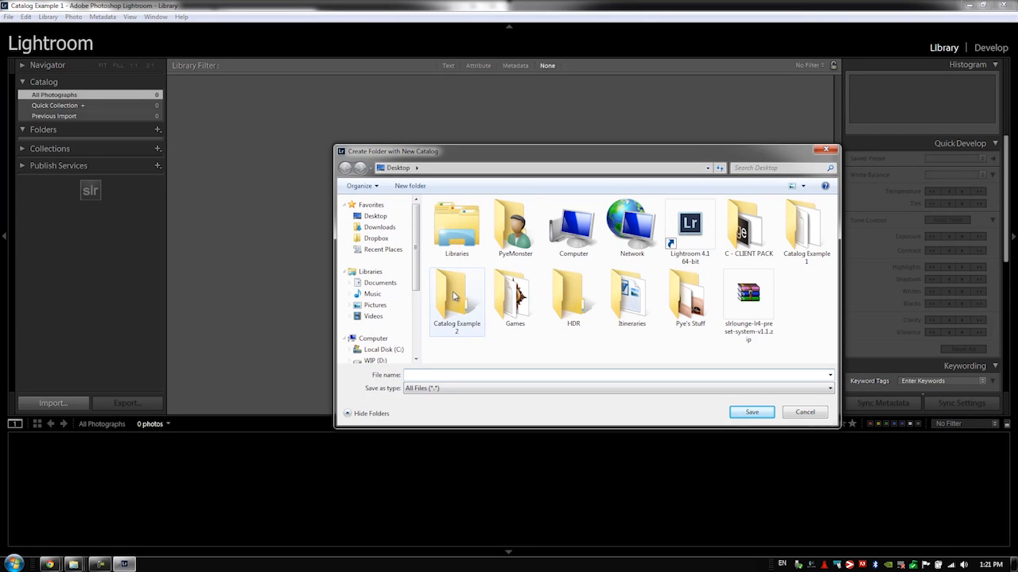
Select the Catalog Example 2 folder and autocomplete 'Catalog Example 2' as the file name
left_click(455, 298)
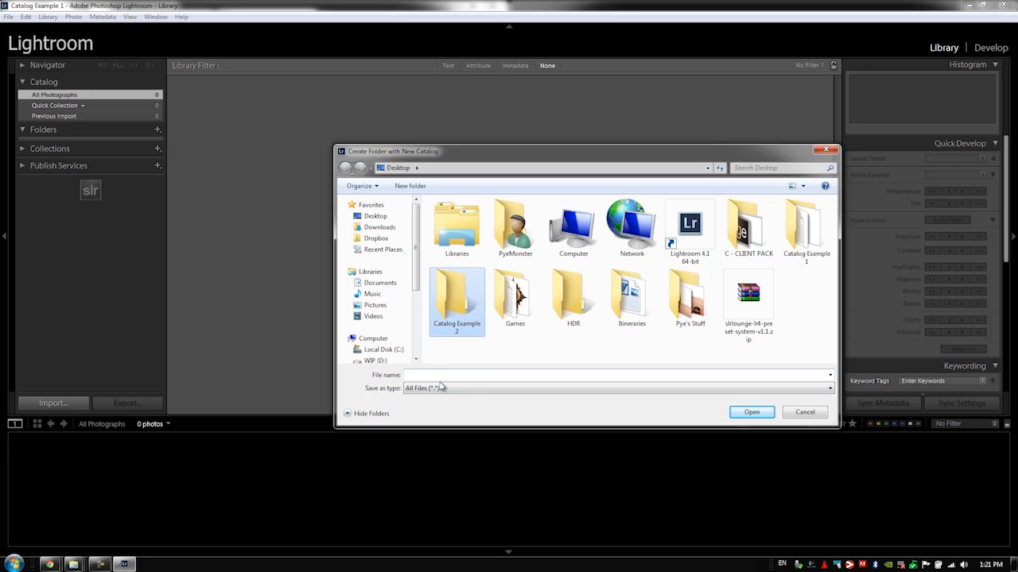
type("Cata")
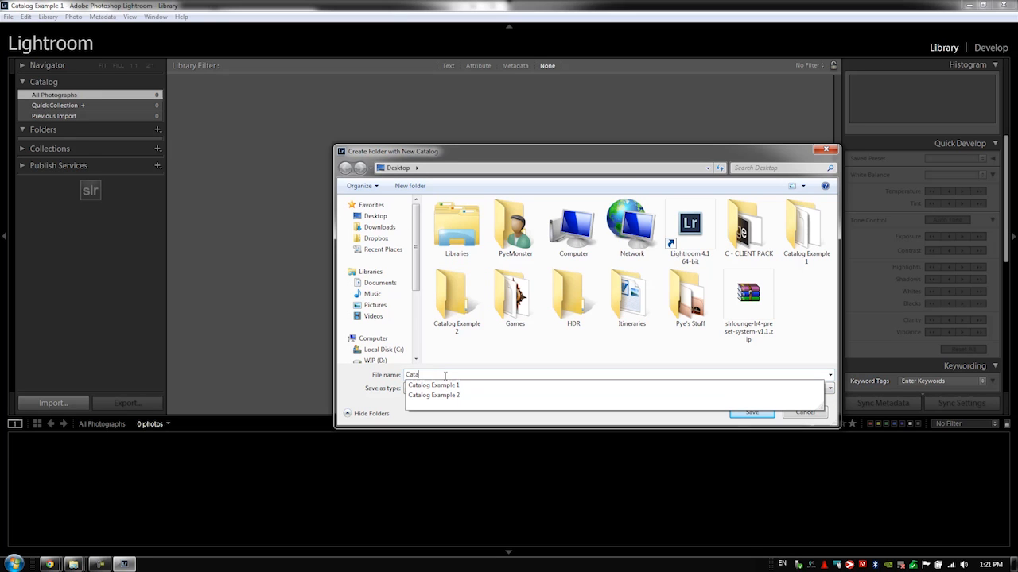
left_click(434, 395)
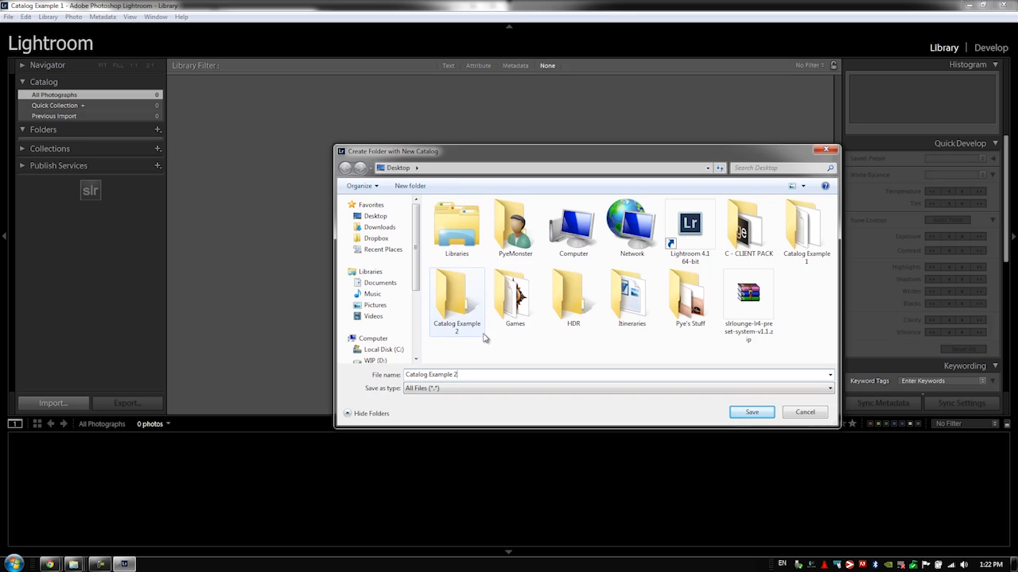
Save a new catalog named 'Catalog' inside the Catalog Example 2 folder
double_click(455, 298)
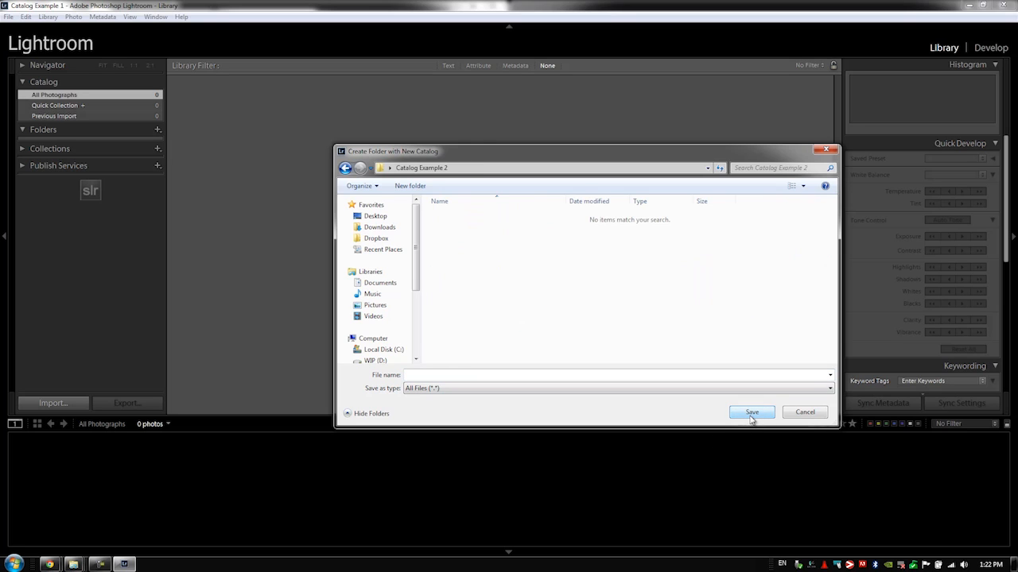
mouse_move(445, 192)
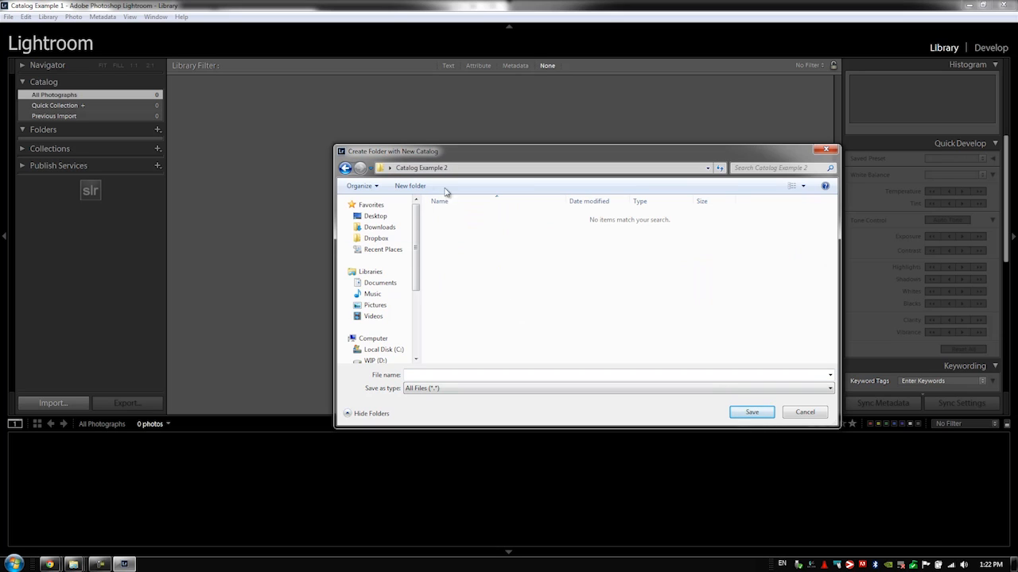
mouse_move(449, 255)
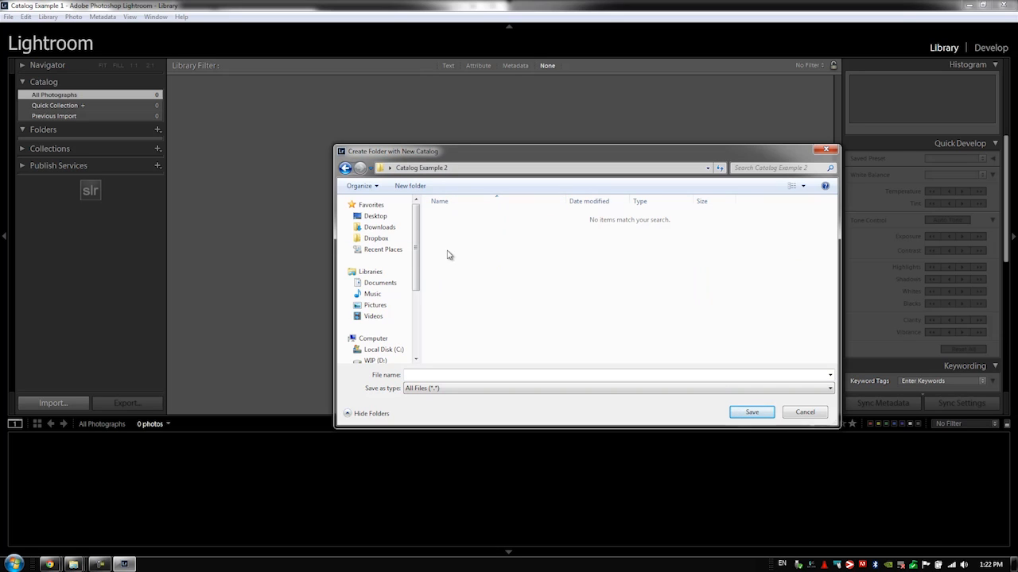
left_click(619, 374)
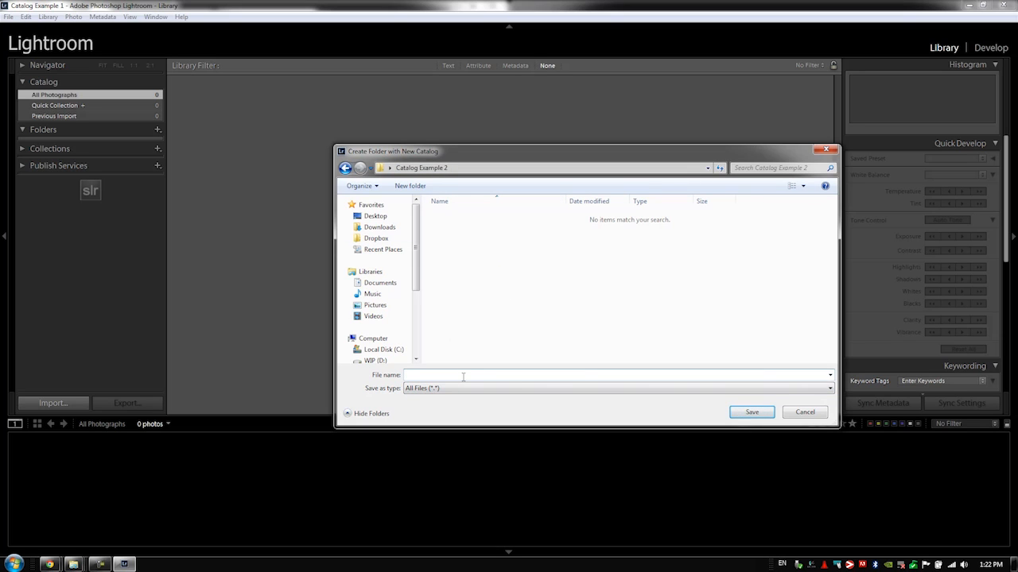
type("C")
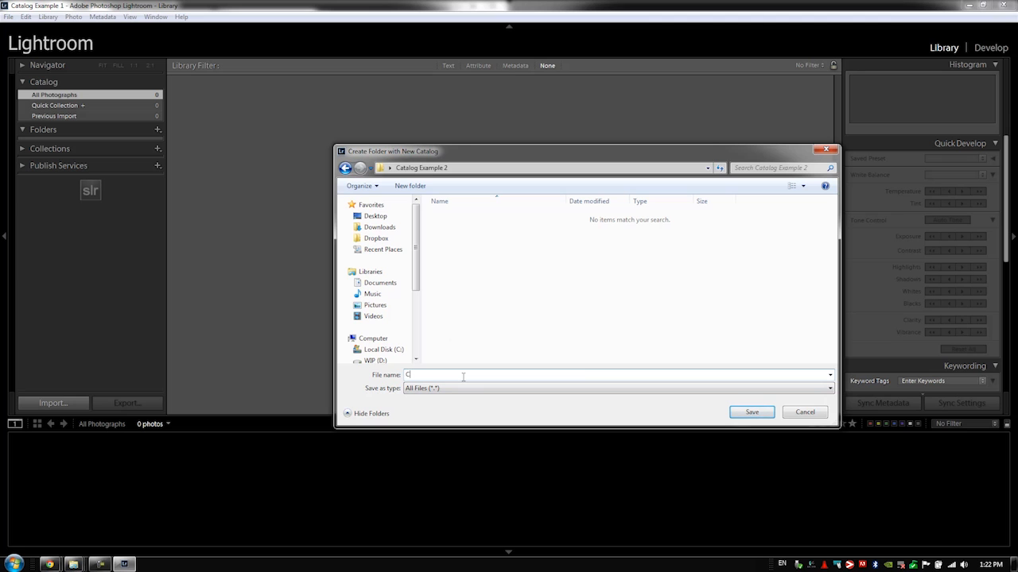
type("atalog")
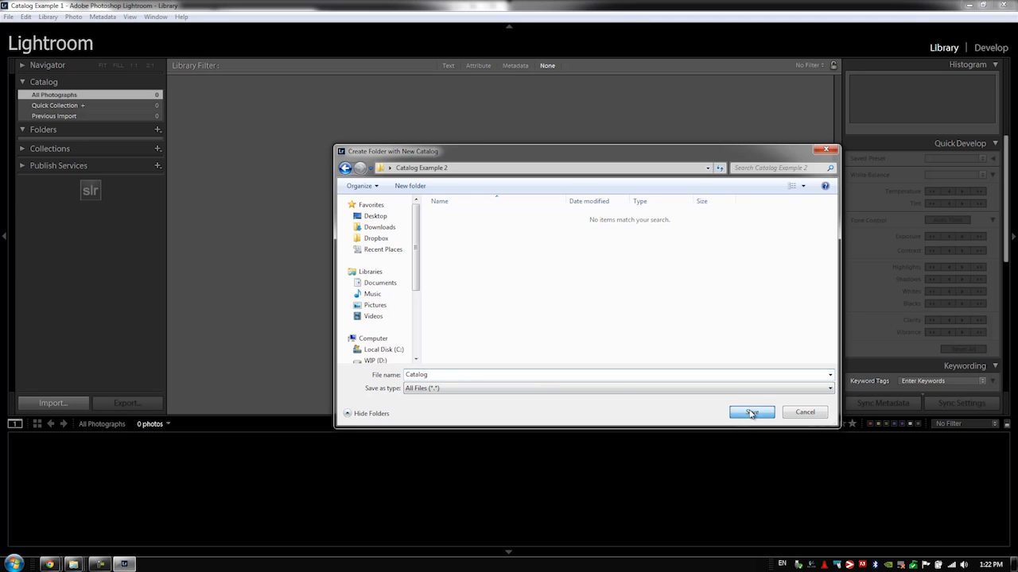
left_click(751, 412)
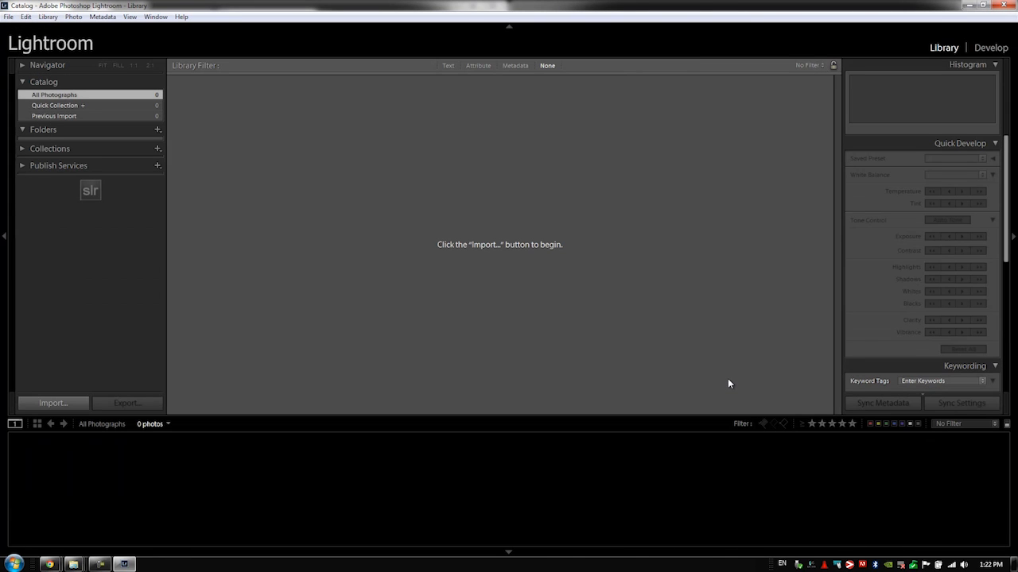
mouse_move(173, 538)
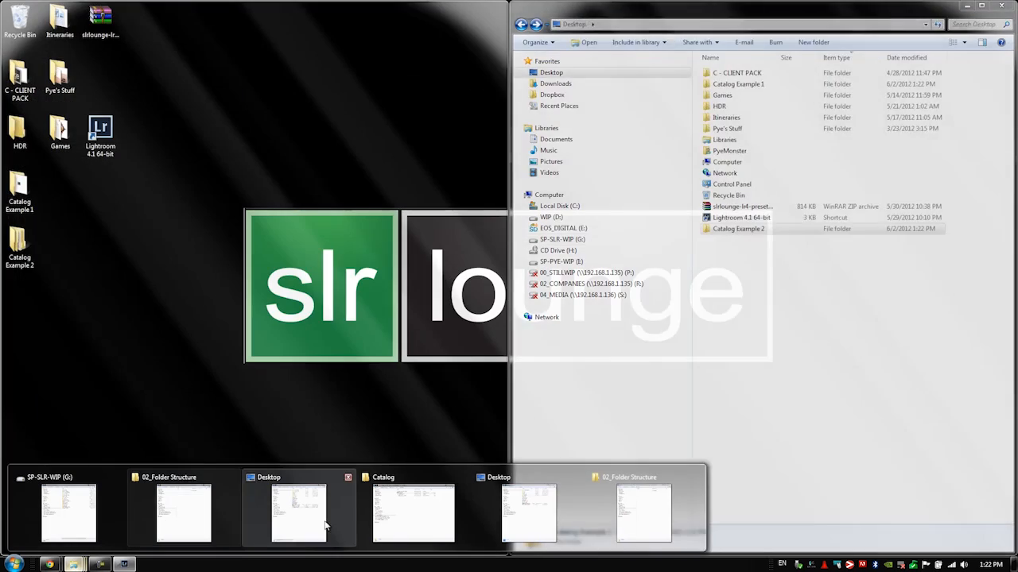
left_click(412, 509)
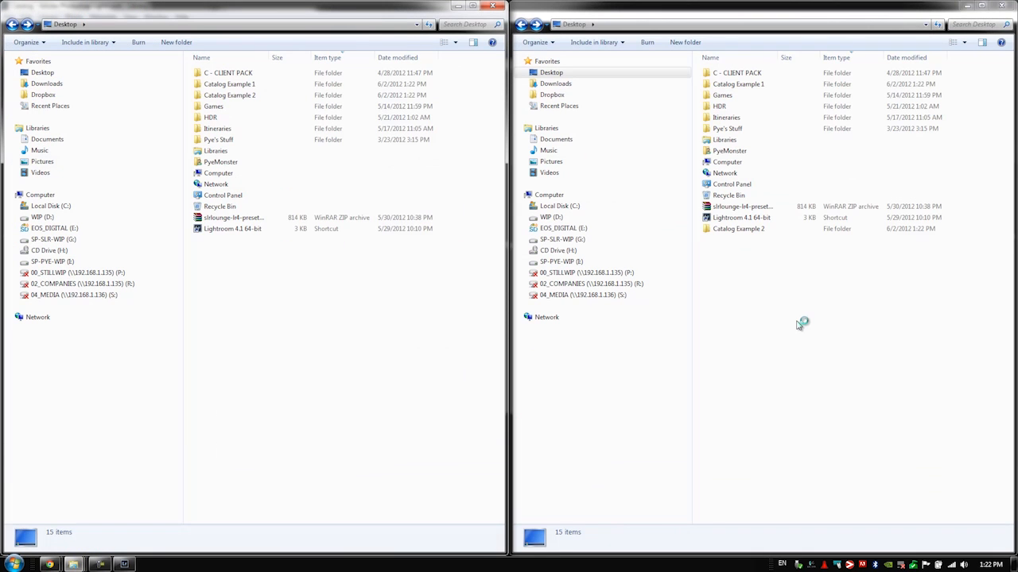
double_click(230, 84)
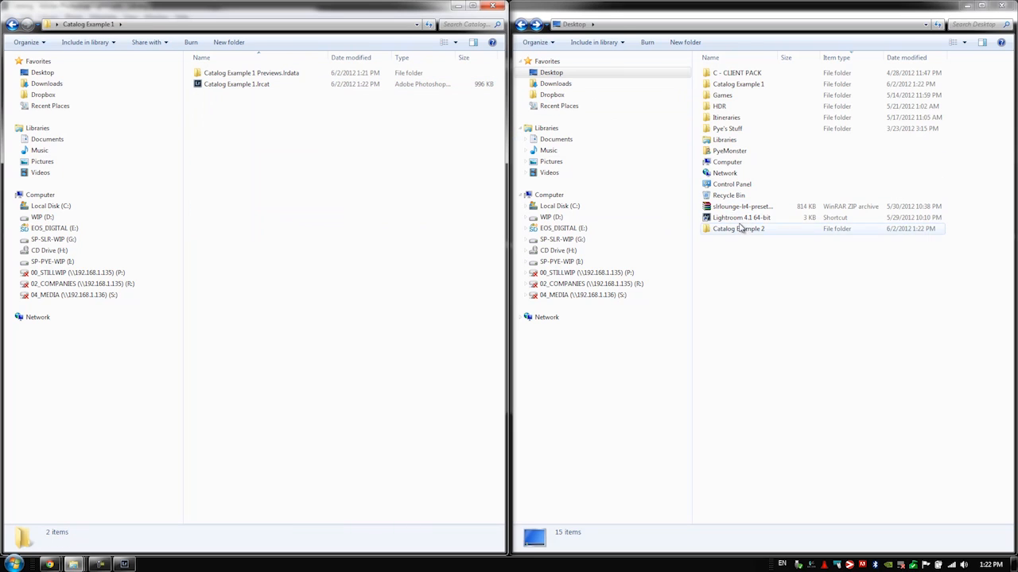
double_click(738, 228)
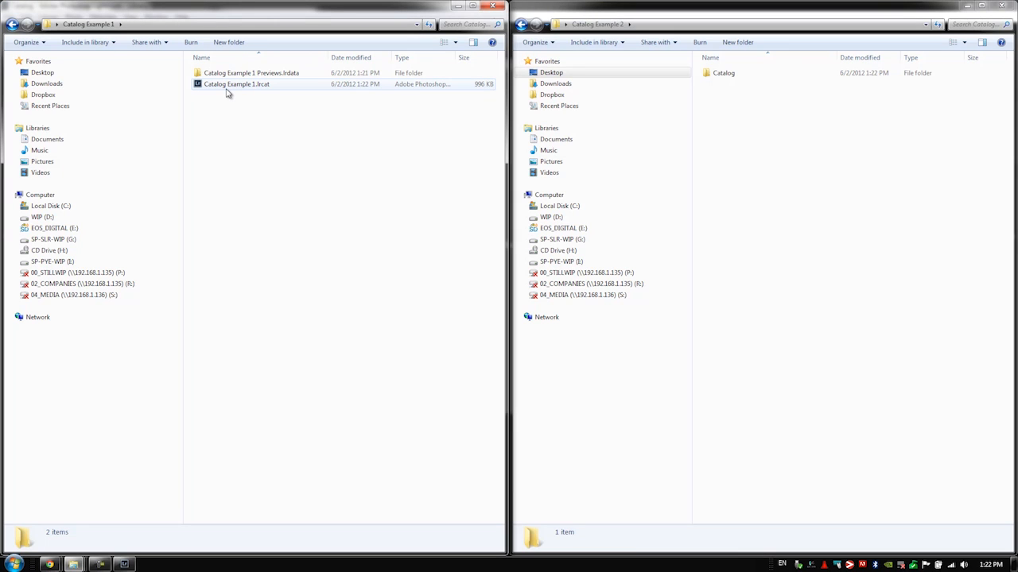
mouse_move(236, 84)
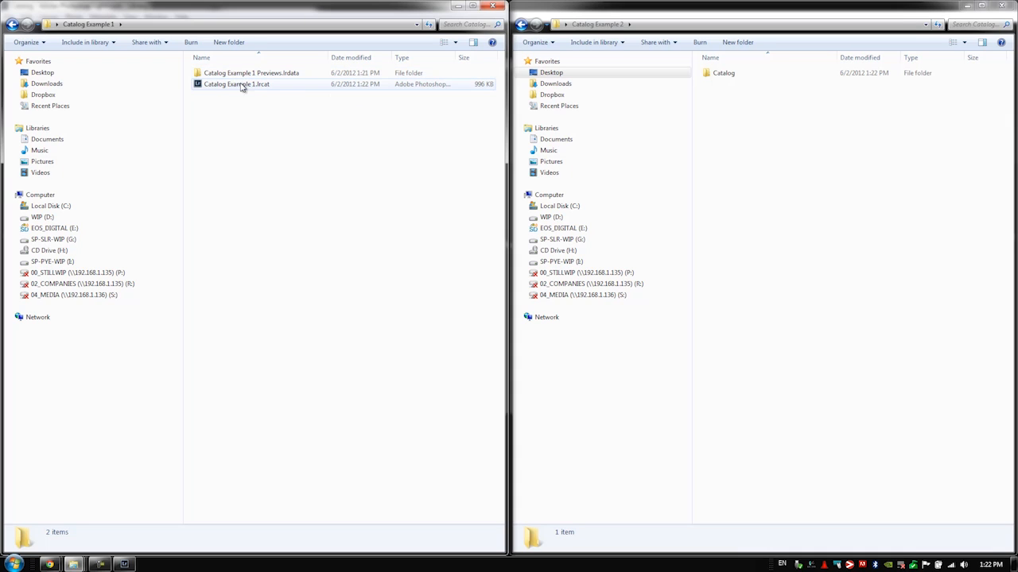
left_click(87, 24)
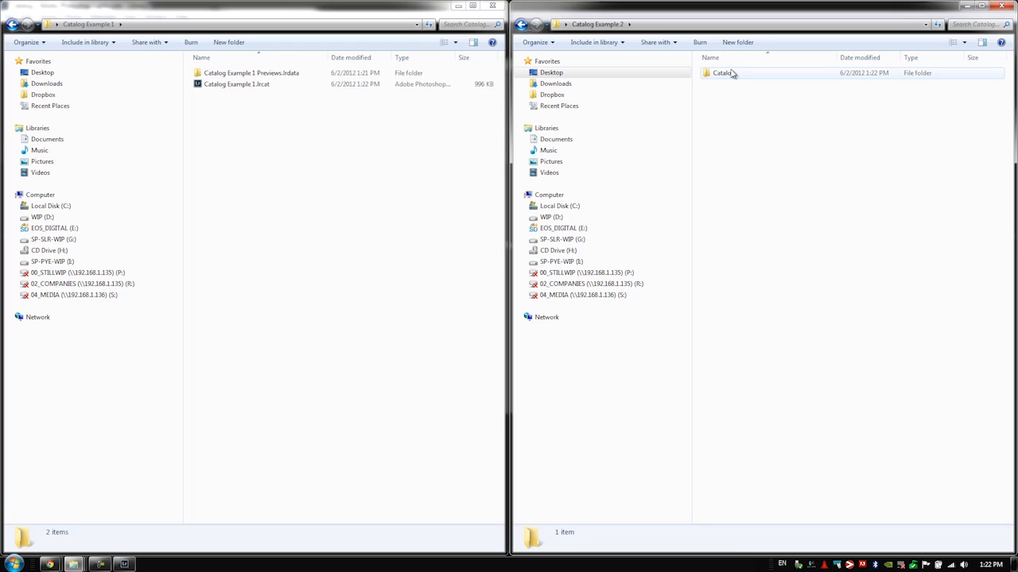
mouse_move(724, 84)
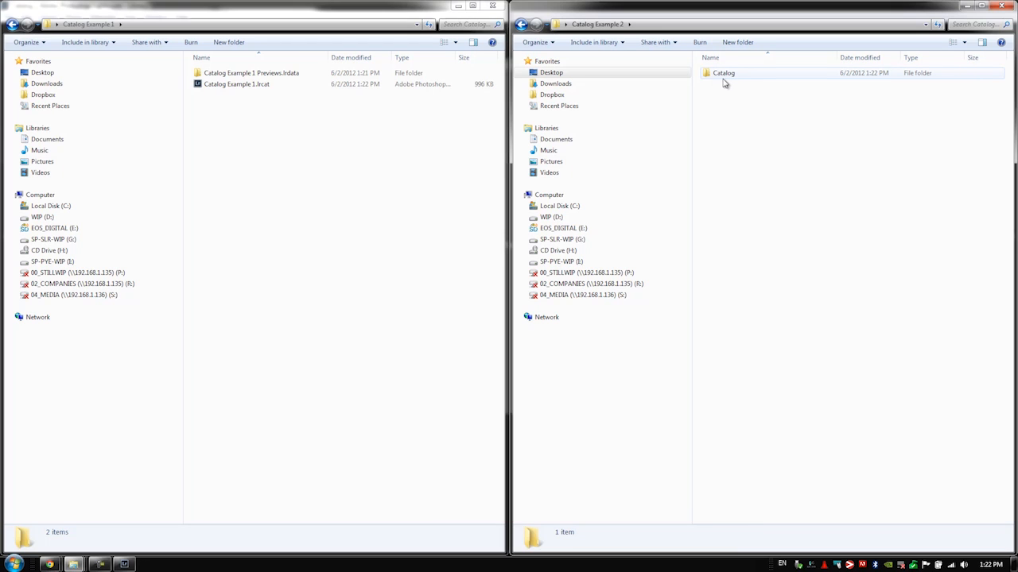
double_click(724, 73)
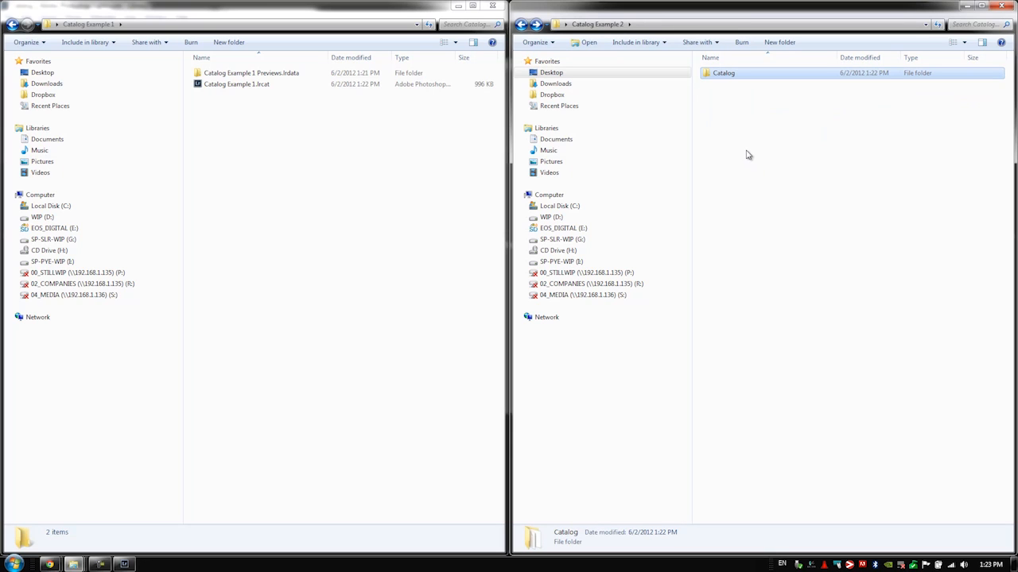
mouse_move(759, 162)
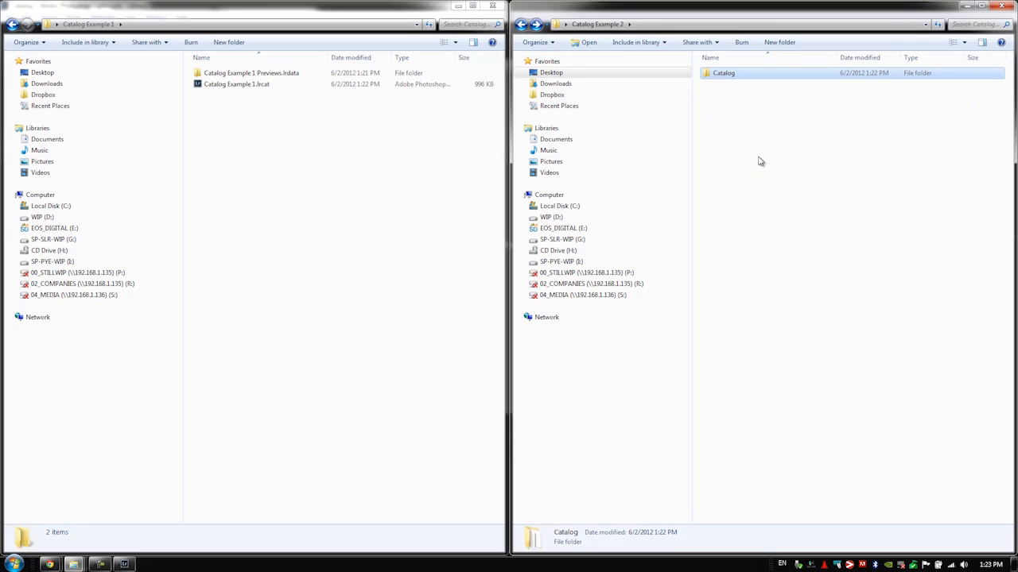
left_click(753, 101)
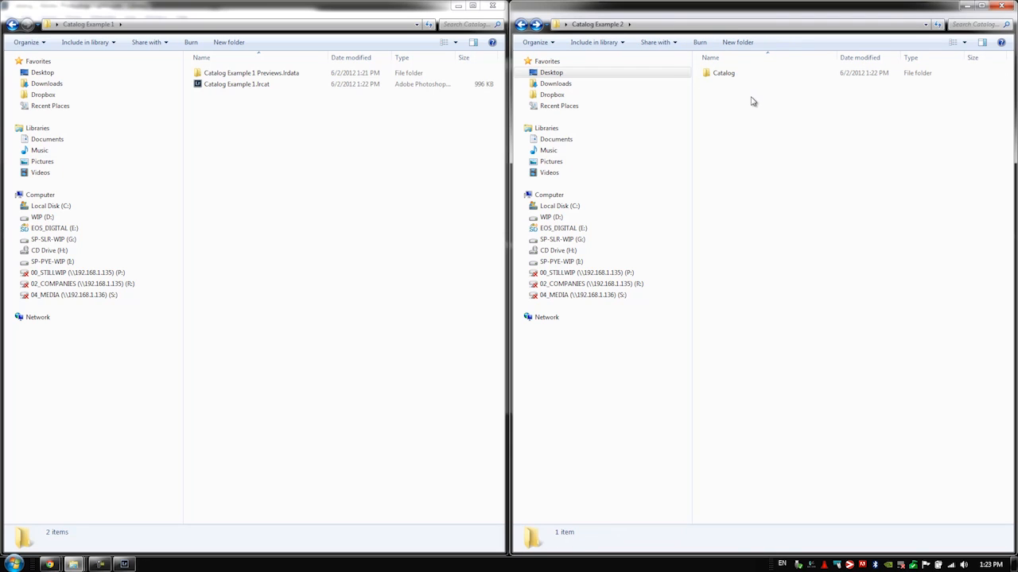
mouse_move(762, 142)
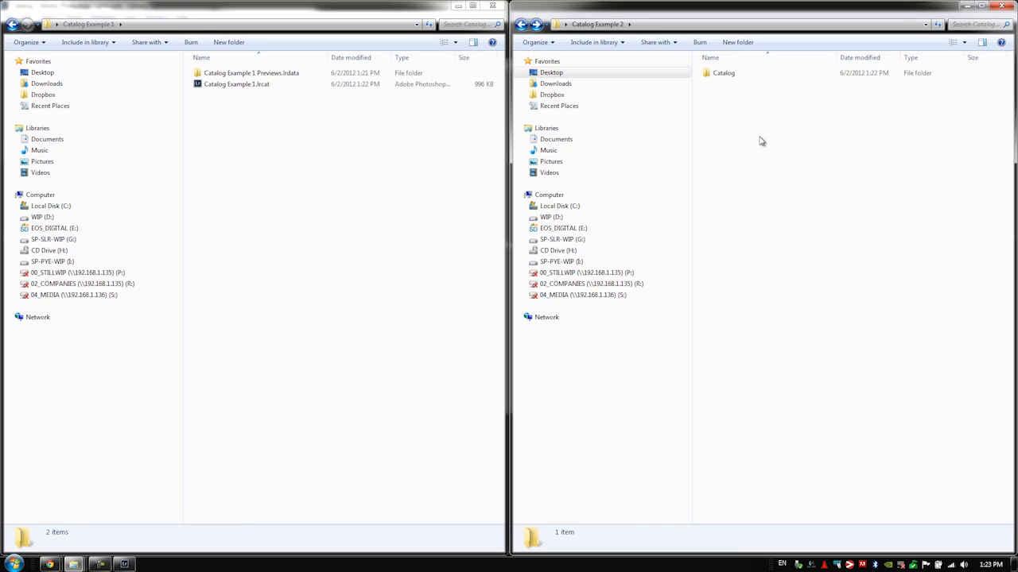
mouse_move(746, 118)
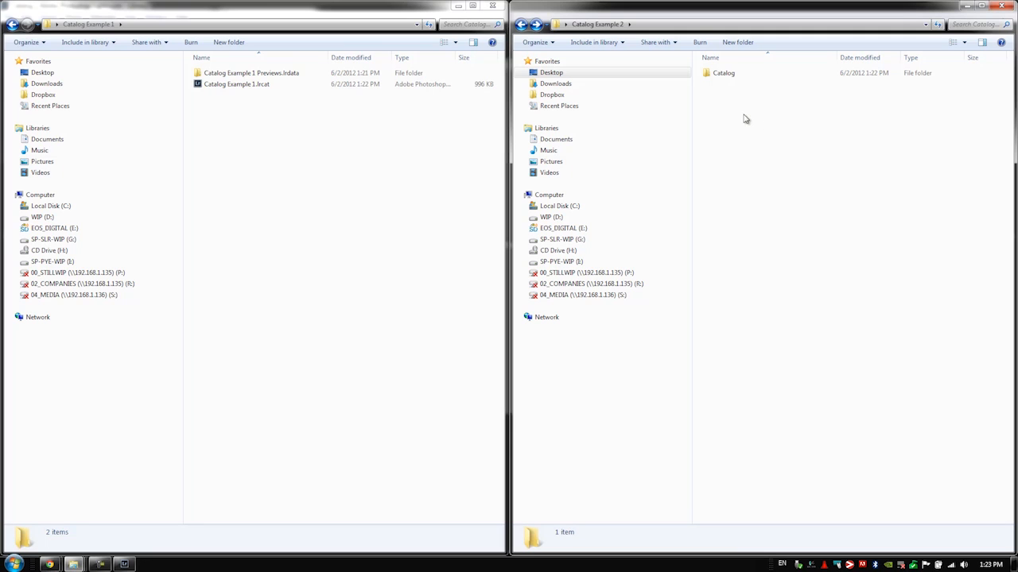
mouse_move(753, 110)
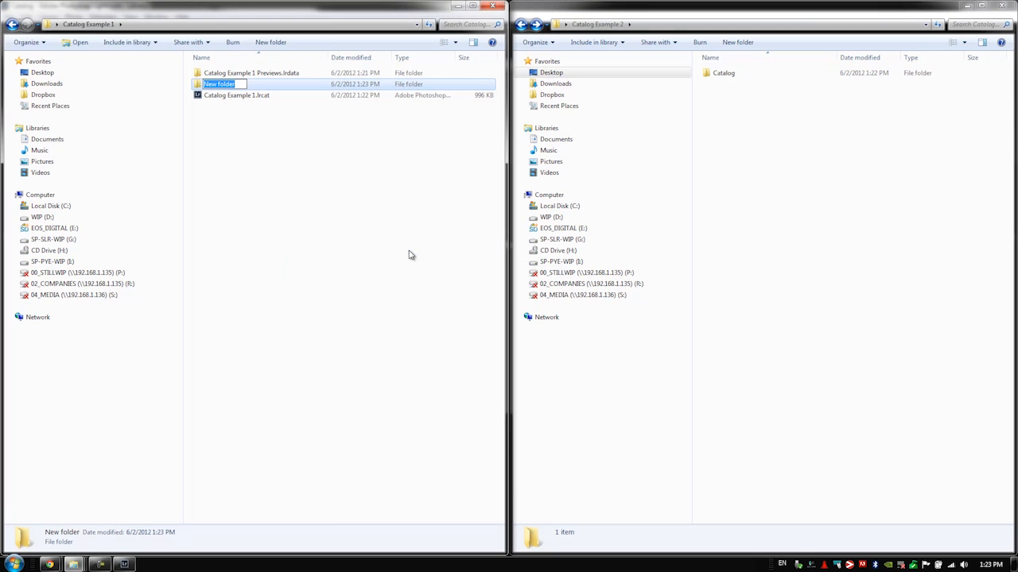
Name the new folders '00_Originals' and '01_PrintSized' inside Catalog Example 1
type("00_Originals")
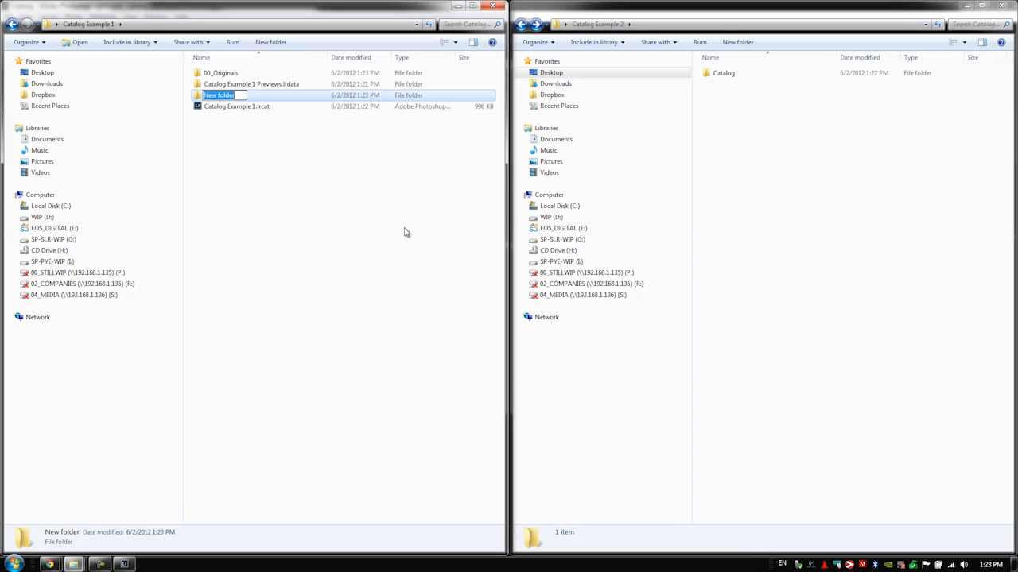
type("01_P")
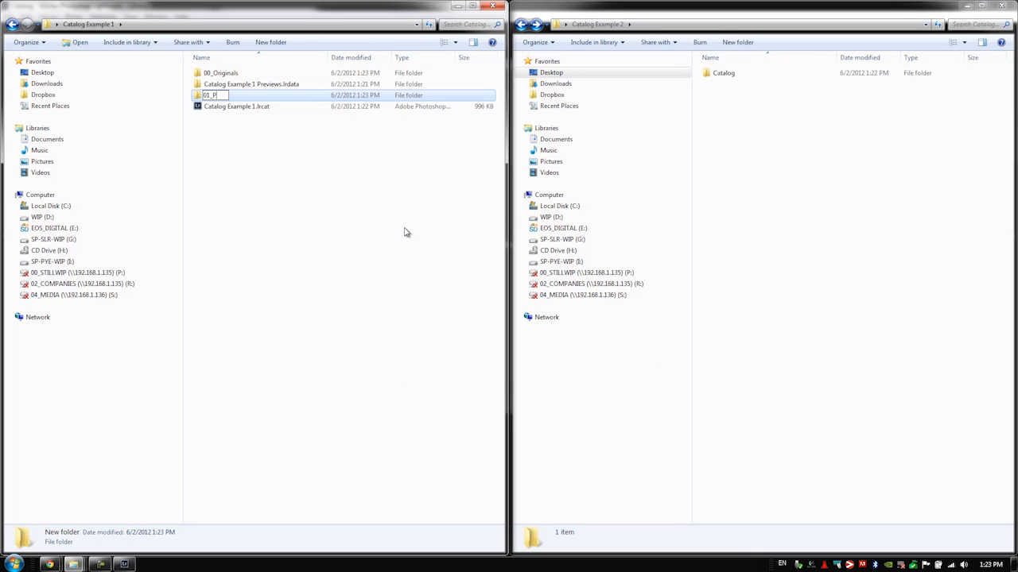
type("rintSized")
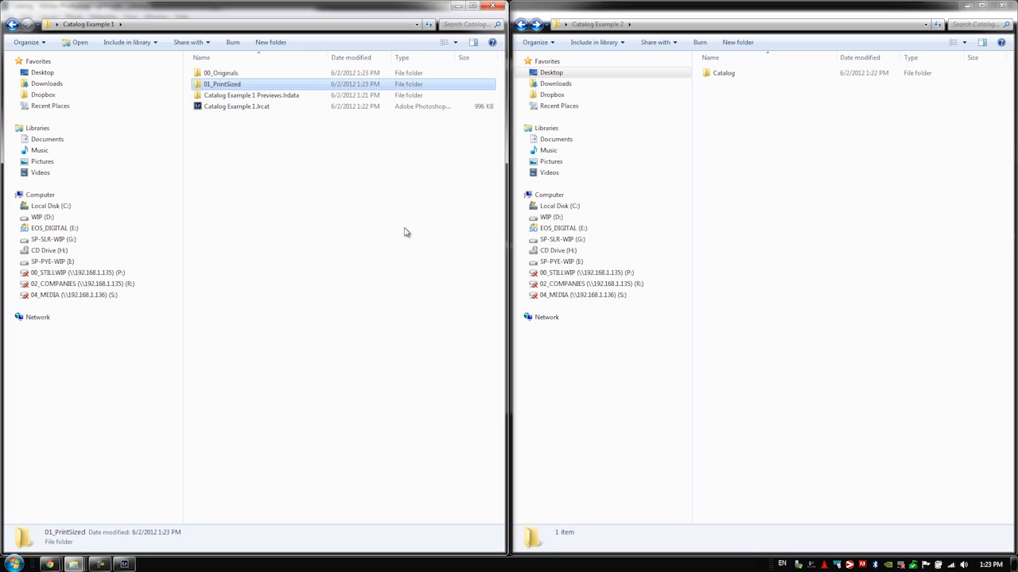
left_click(234, 140)
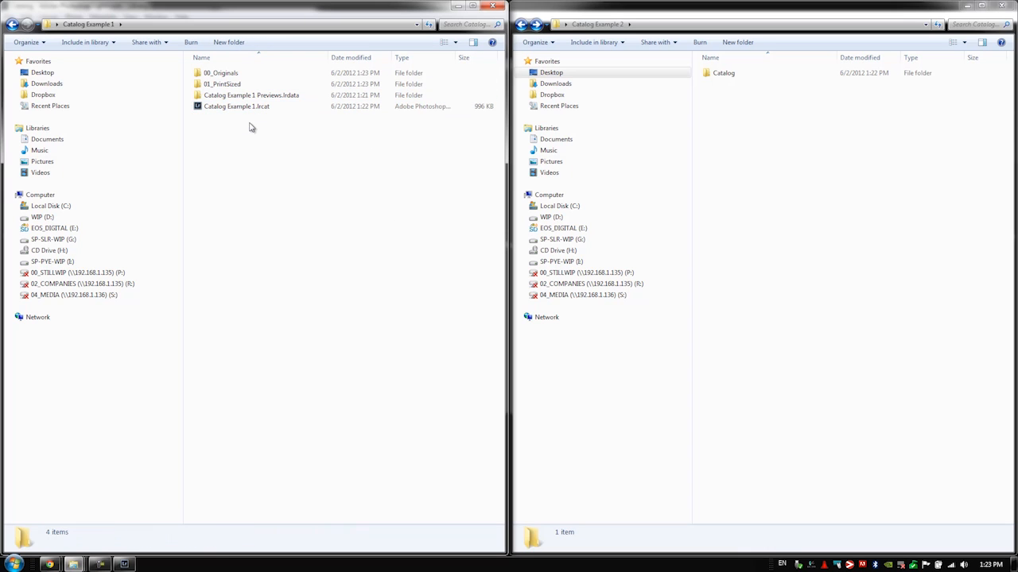
mouse_move(247, 133)
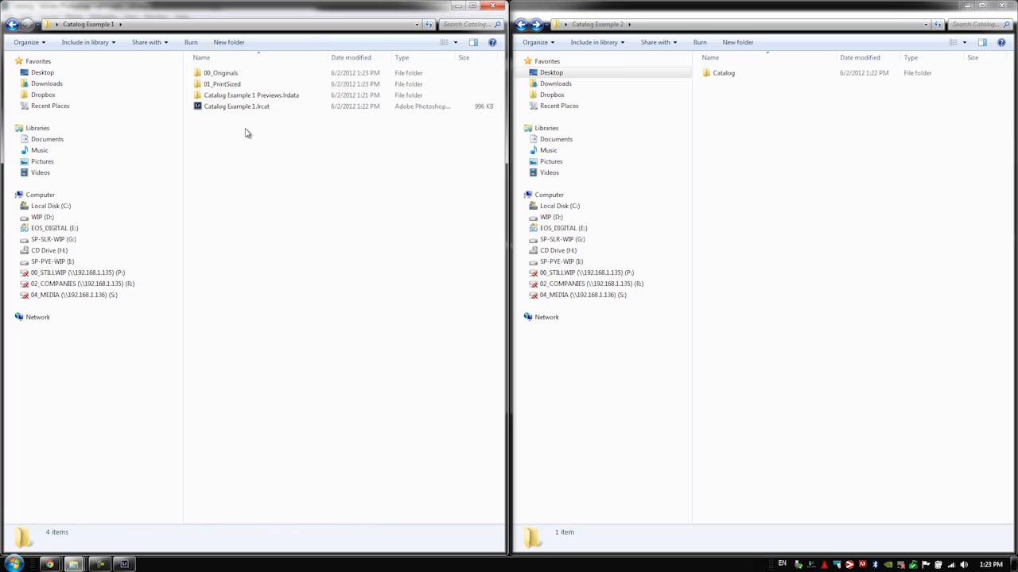
mouse_move(310, 164)
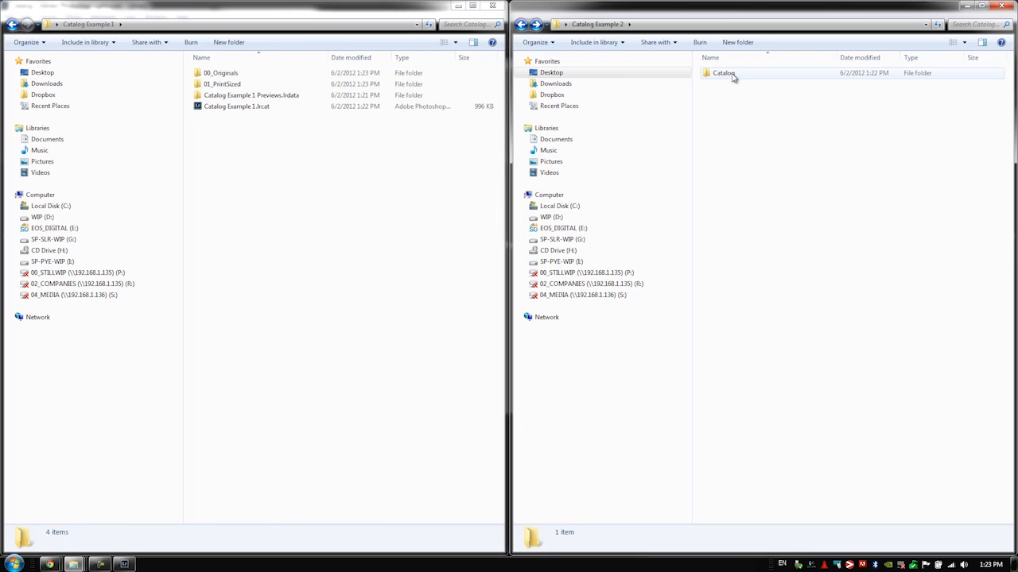
Inspect the Catalog folder's lock and journal files, go back, and reopen the folder
double_click(722, 72)
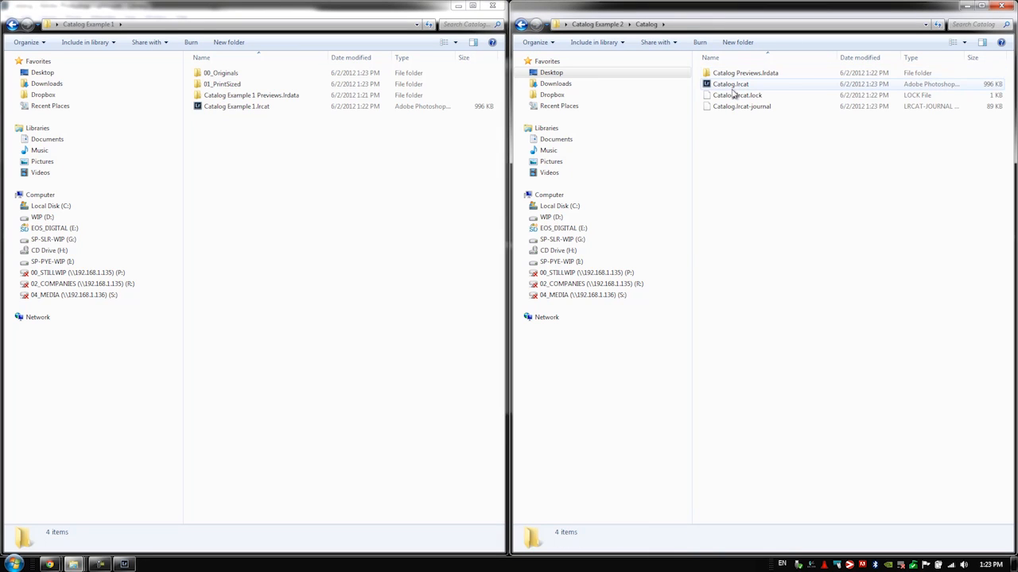
left_click(740, 106)
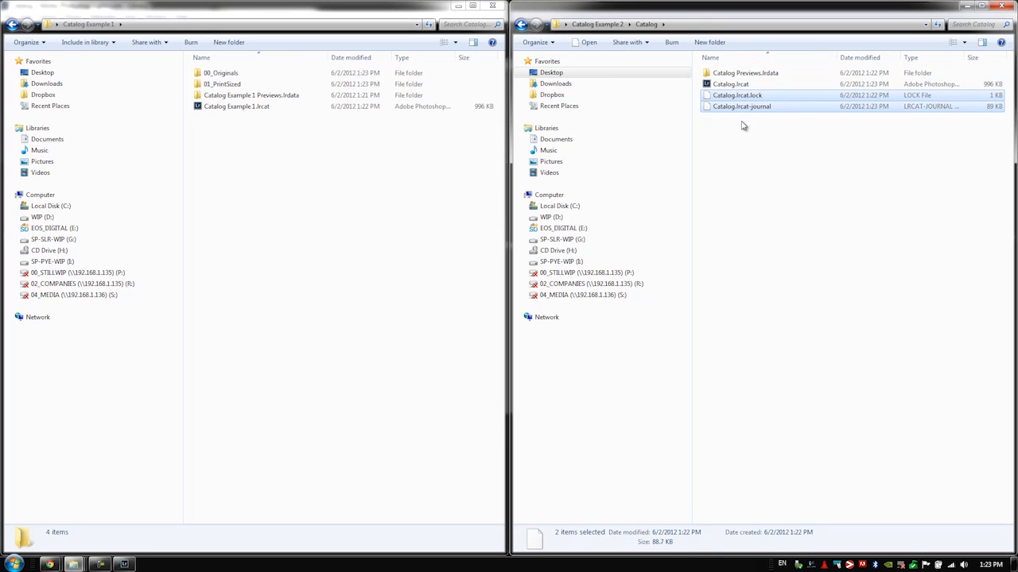
left_click(597, 24)
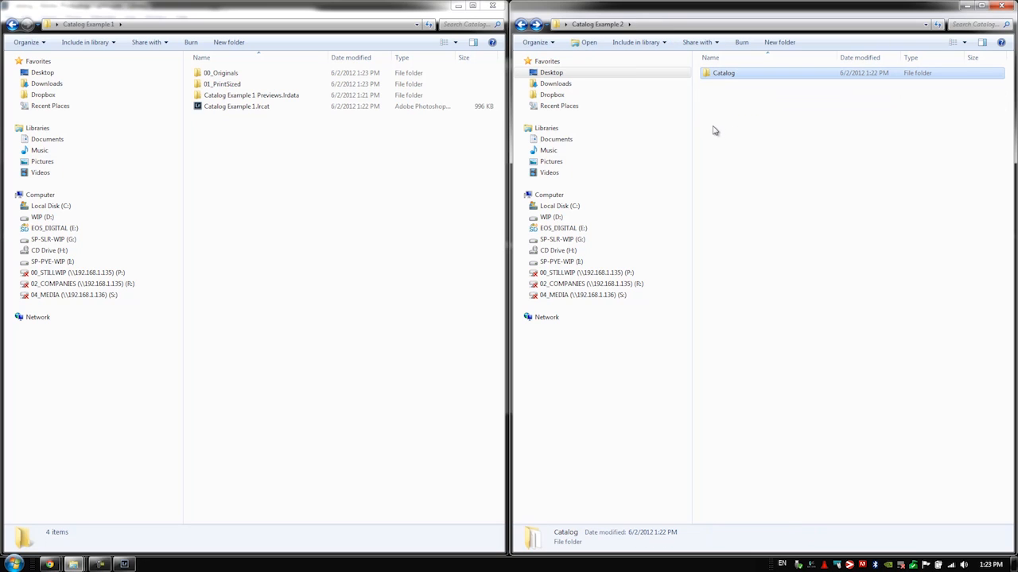
mouse_move(730, 83)
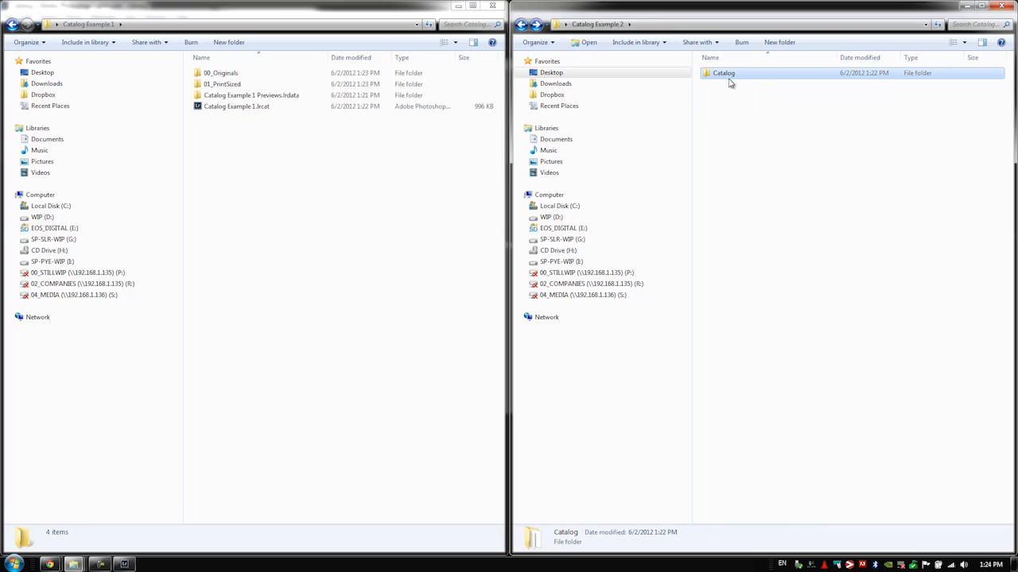
mouse_move(725, 86)
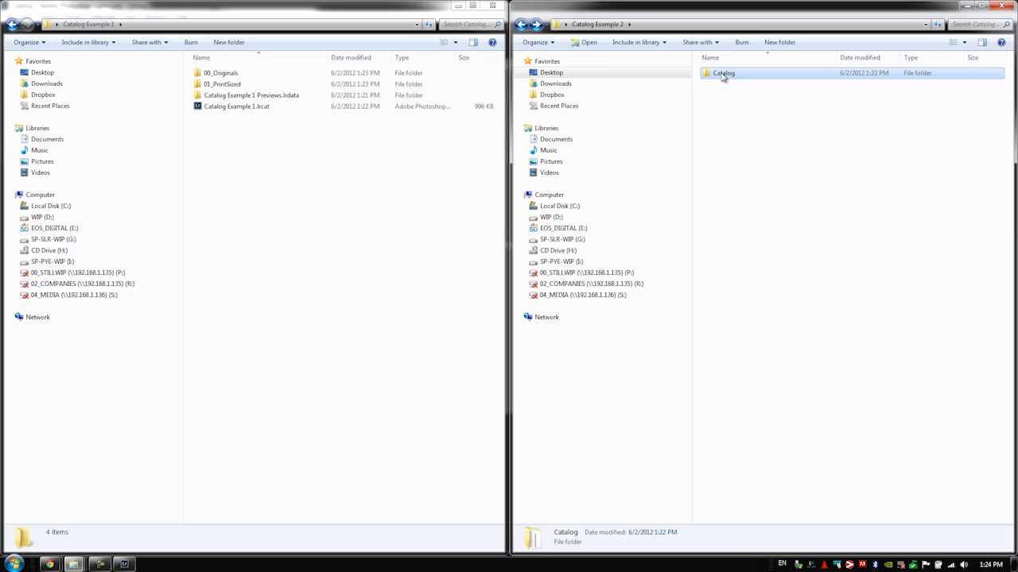
double_click(723, 72)
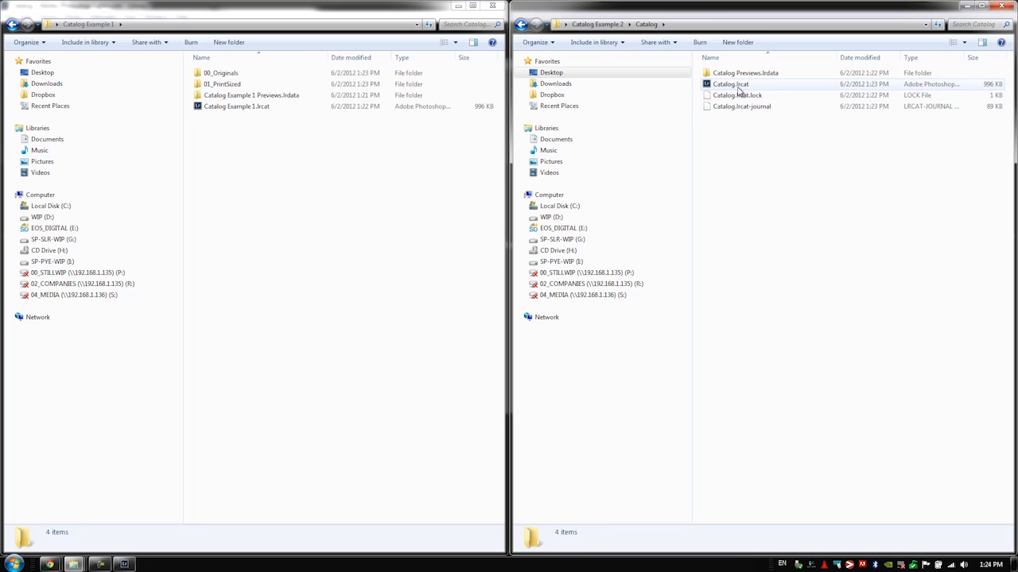
Launch Catalog.lrcat from Explorer so it opens in Lightroom's Library
double_click(730, 83)
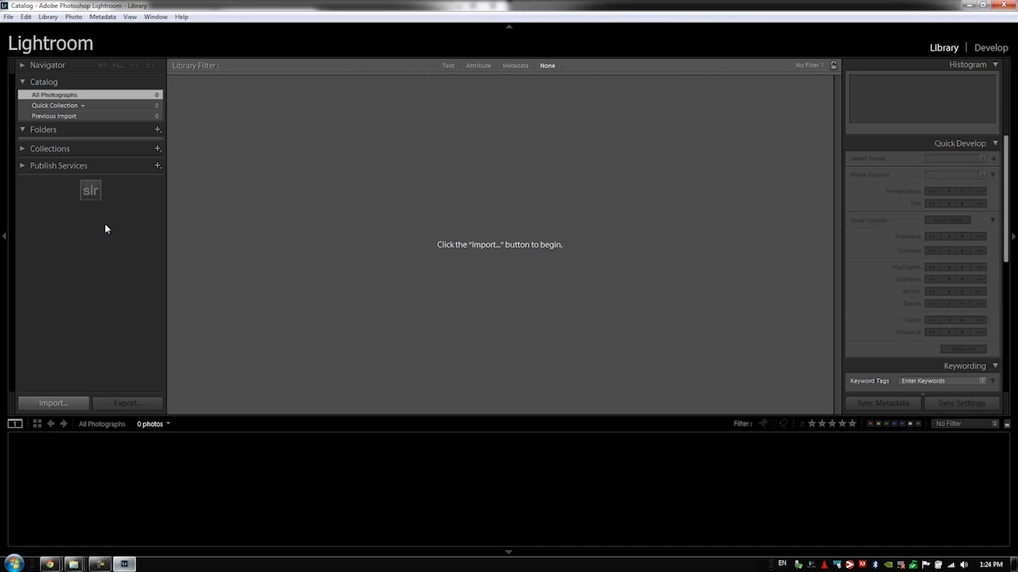
mouse_move(11, 12)
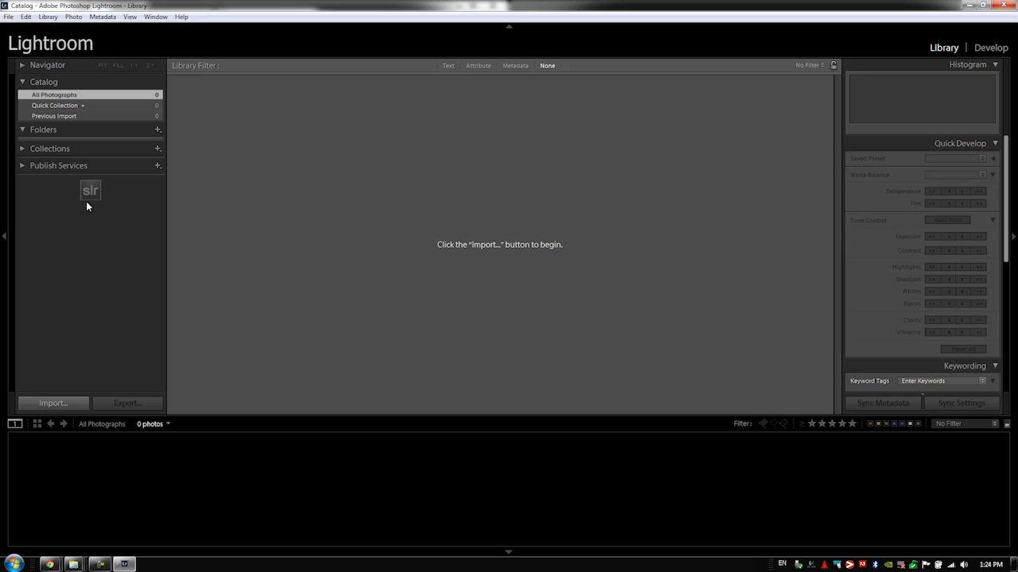
mouse_move(91, 247)
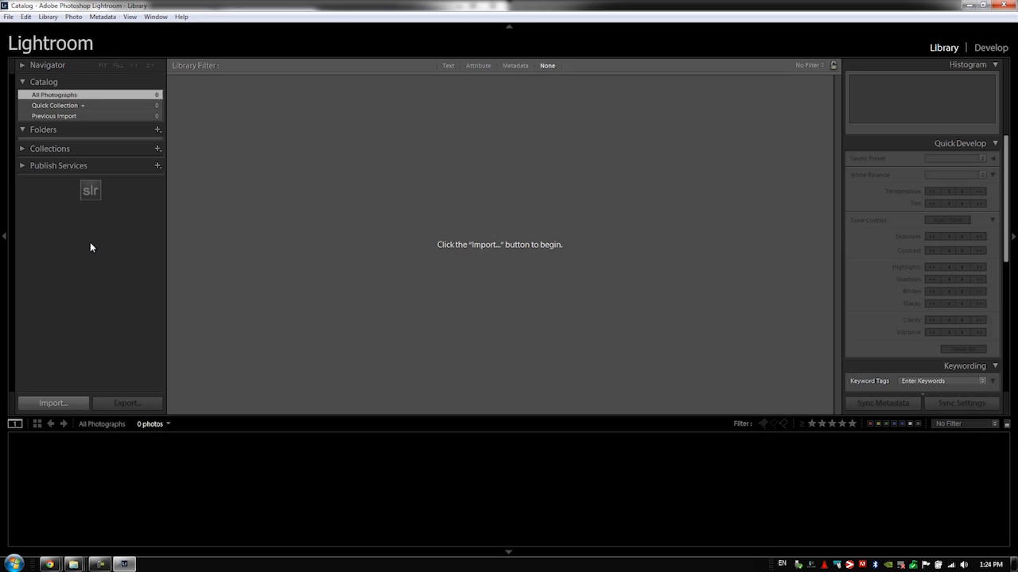
mouse_move(81, 250)
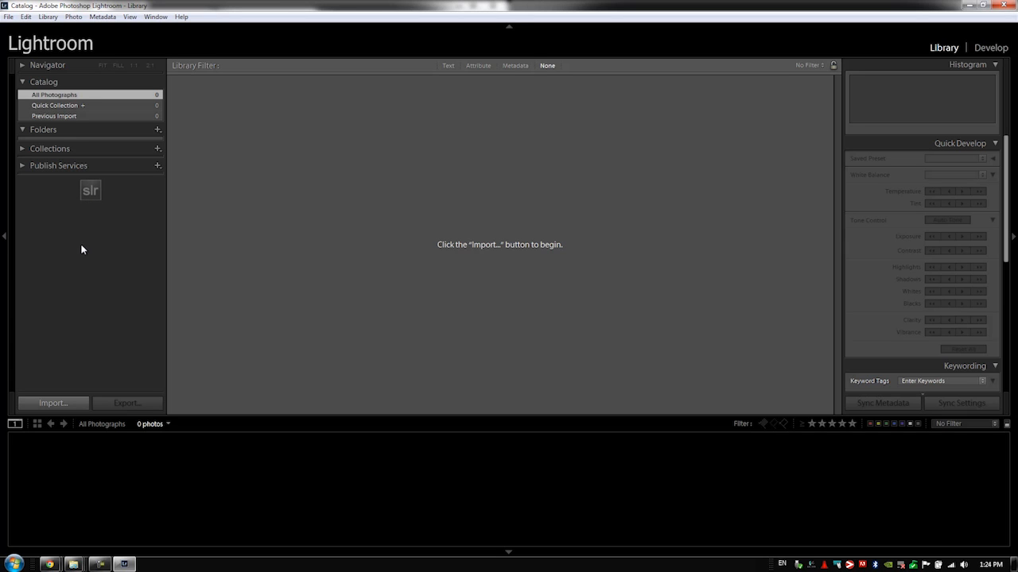
mouse_move(770, 4)
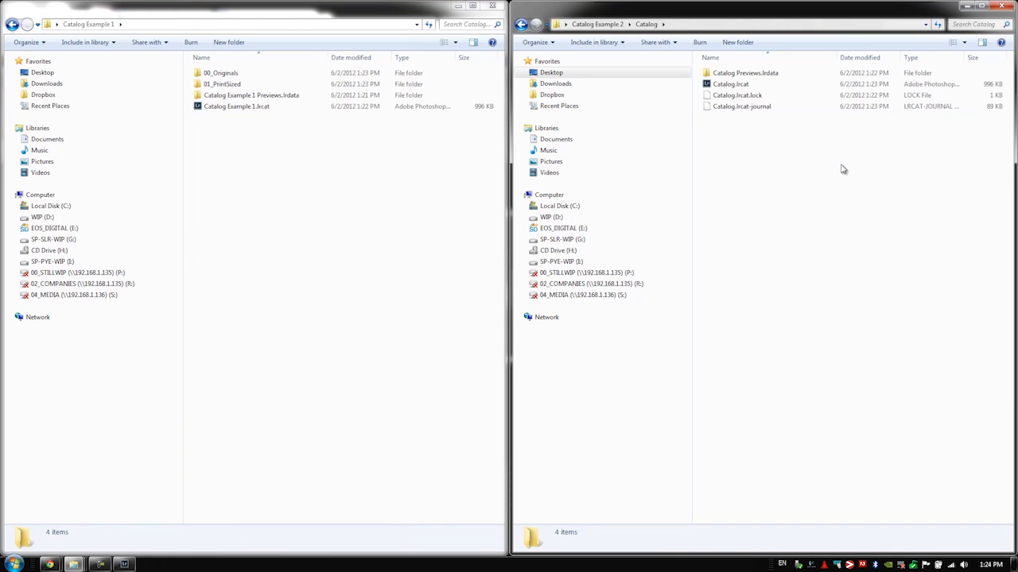
mouse_move(754, 202)
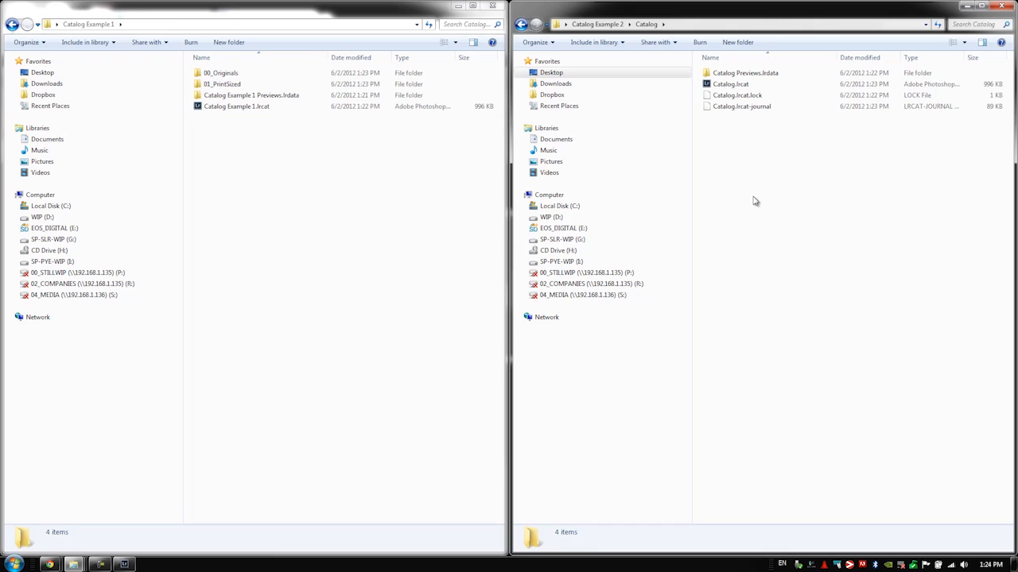
mouse_move(745, 196)
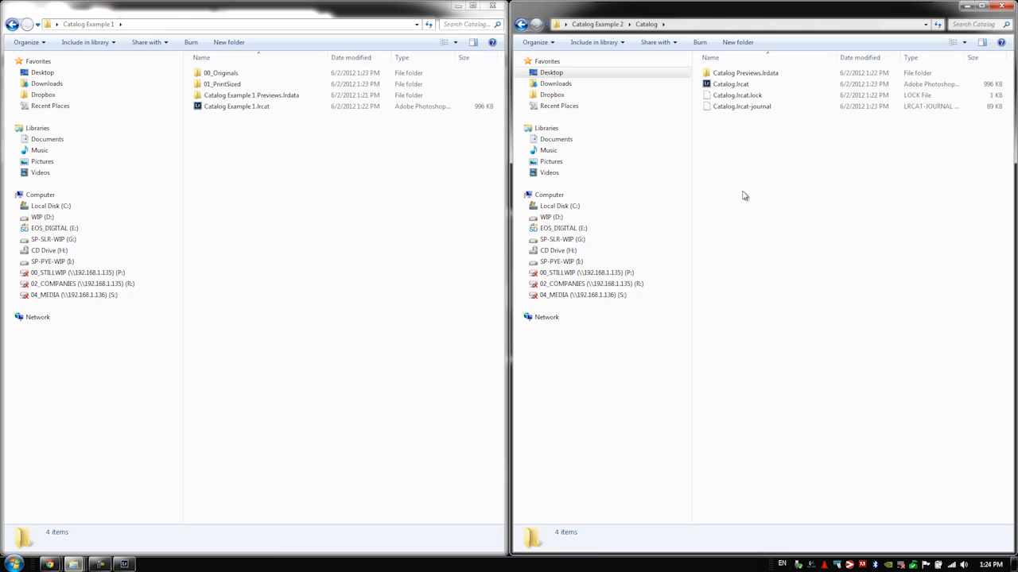